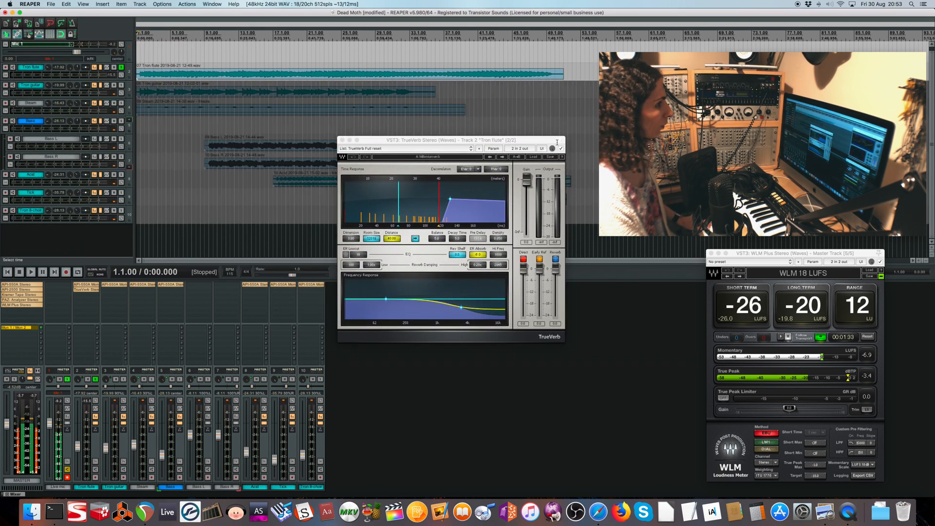
- Close the TrueVerb reverb plugin window on the Tron flute track
left_click(31, 271)
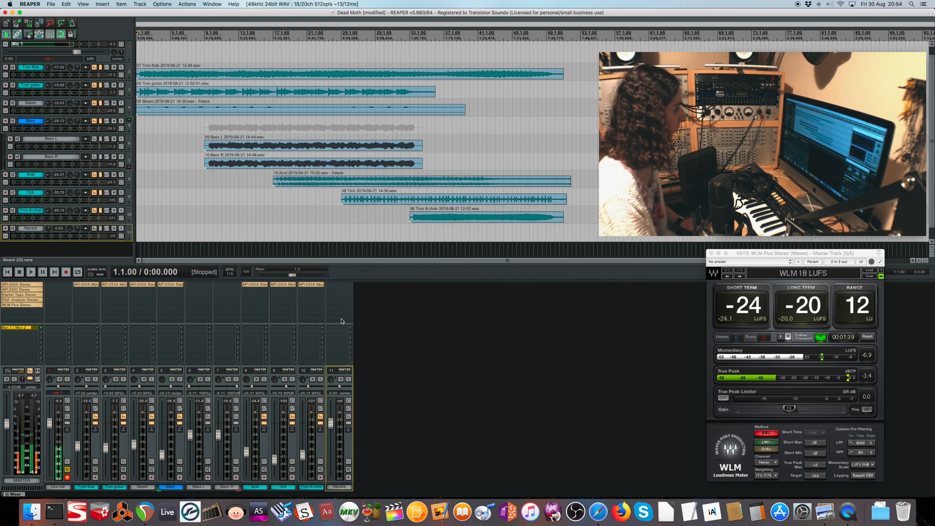
- Paste TrueVerb onto the Reverb track and open Tron flute's routing window
right_click(341, 321)
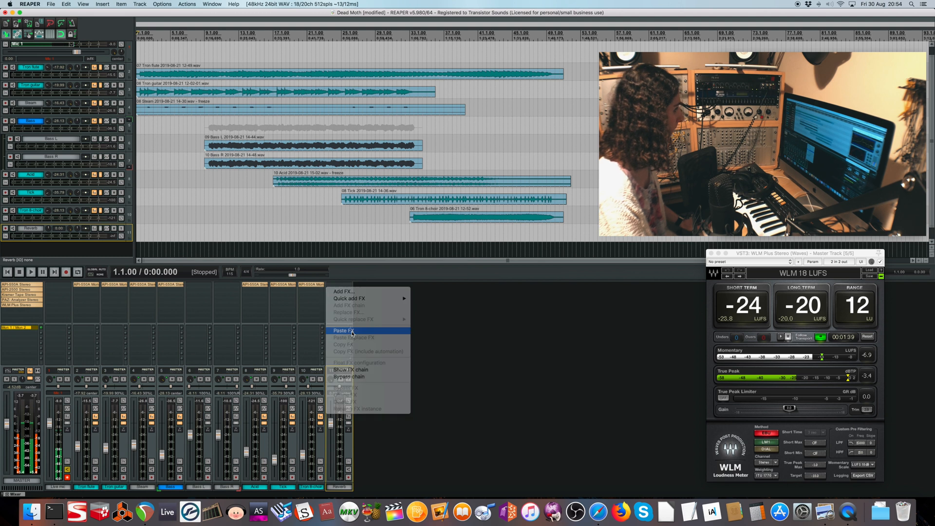
left_click(343, 331)
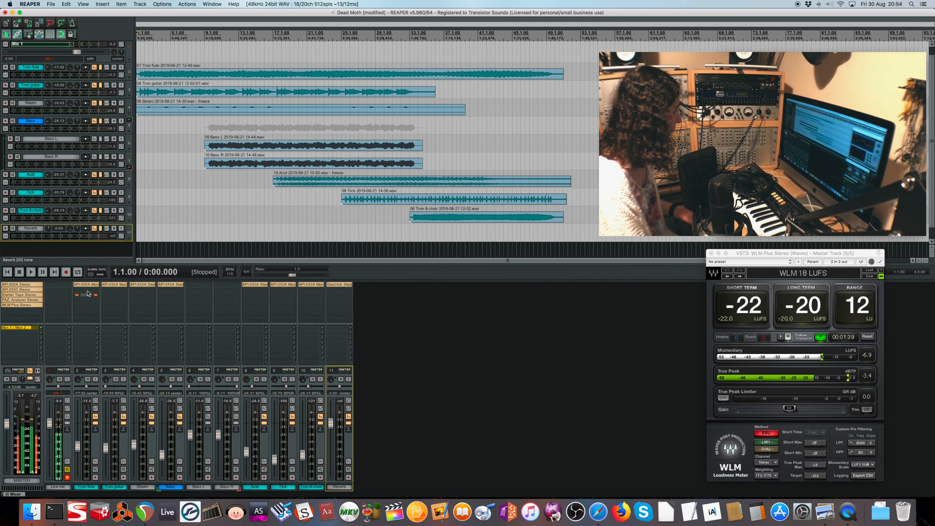
left_click(86, 293)
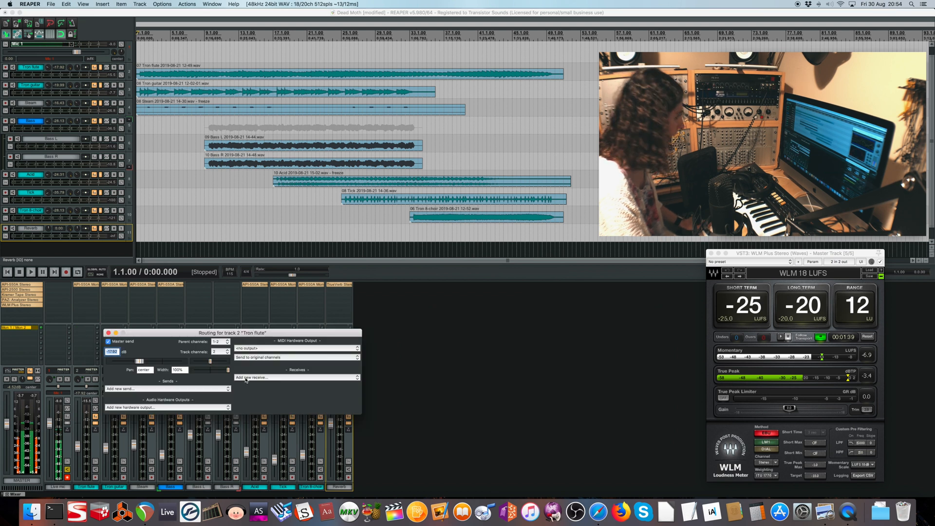
- Add a Tron flute send to the Reverb track, then close the routing window
left_click(167, 388)
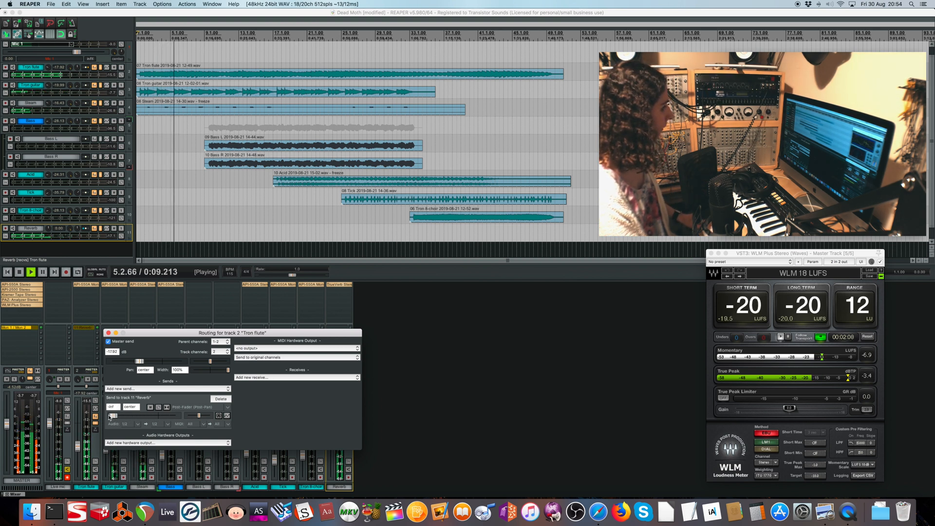
left_click(42, 272)
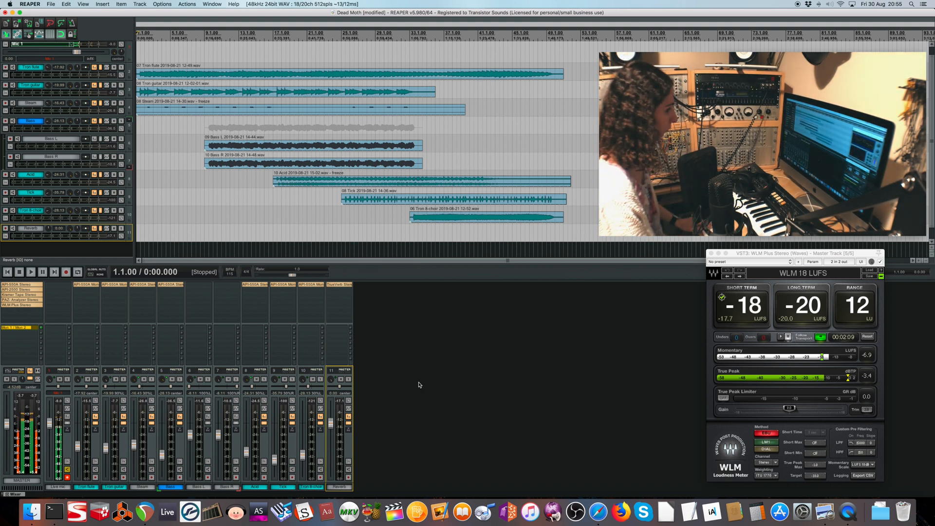
mouse_move(345, 326)
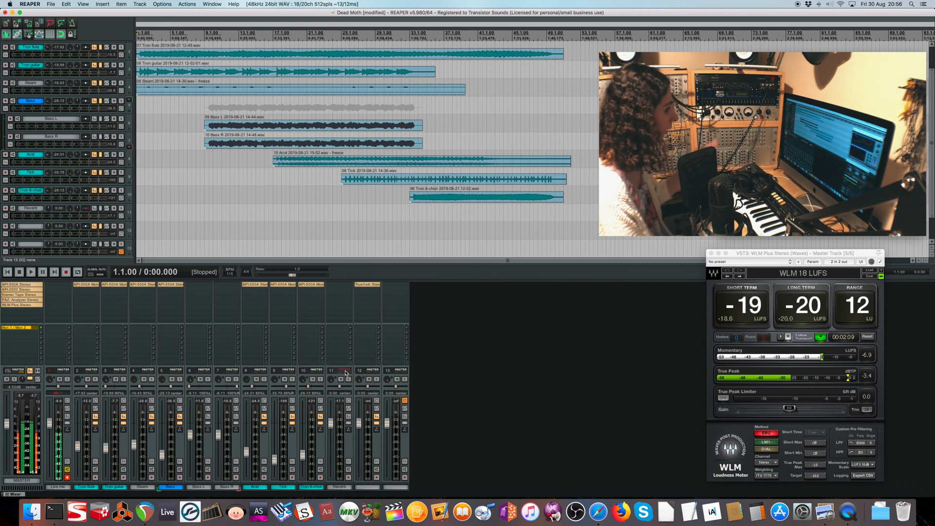
- Open Tron flute's track routing window and add a send to 11: Reverb
right_click(343, 371)
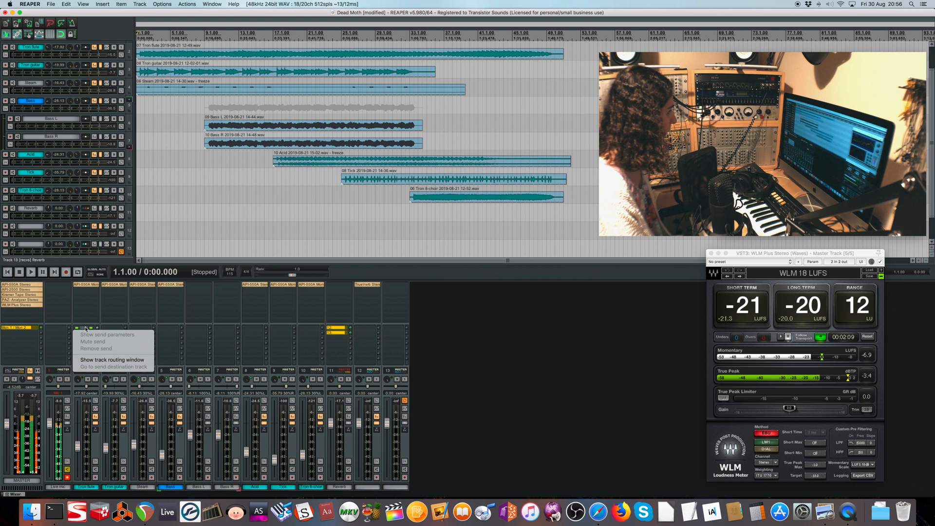
left_click(112, 359)
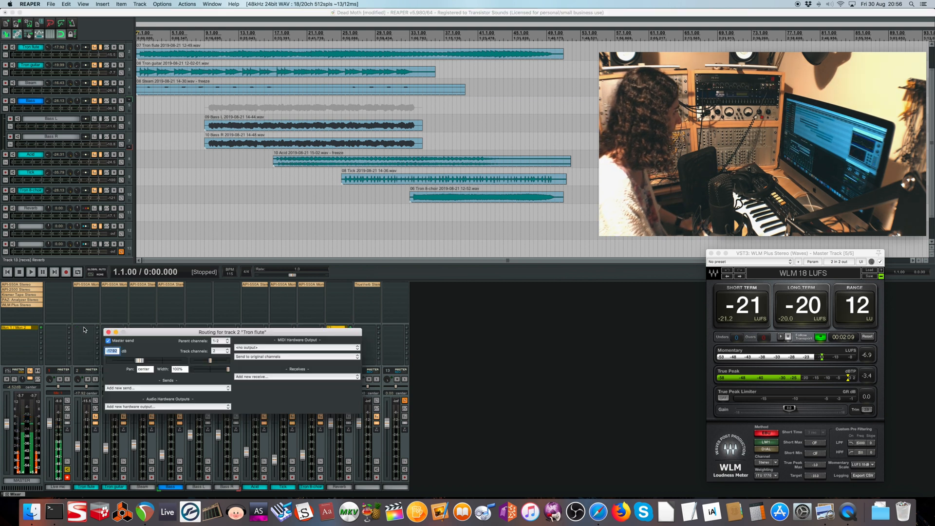
left_click(120, 388)
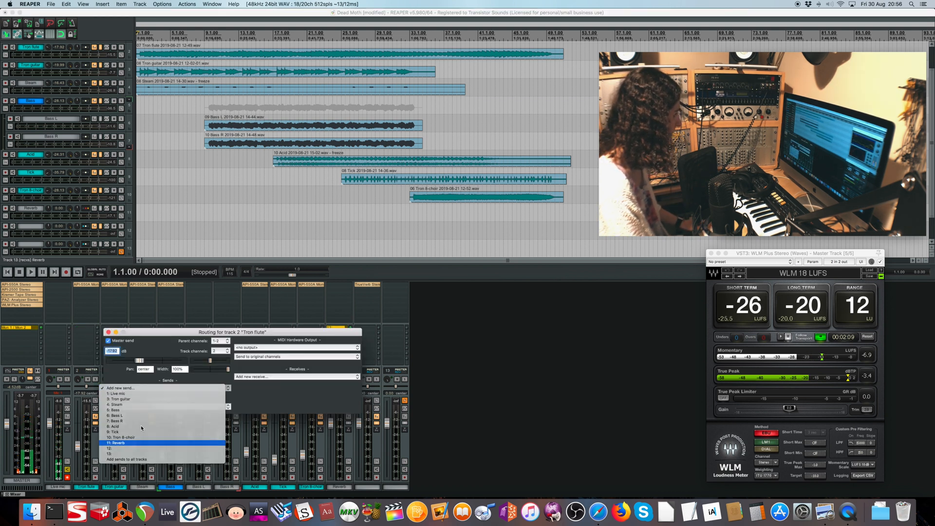
left_click(119, 443)
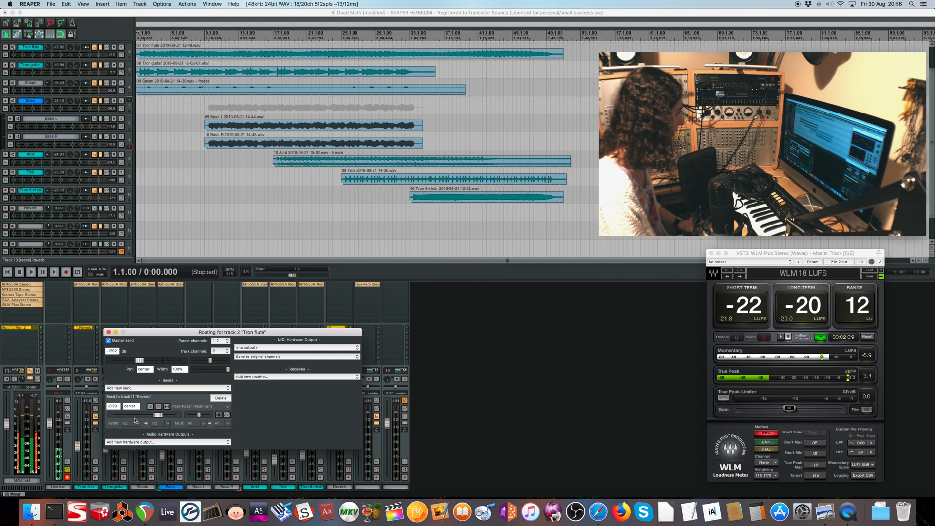